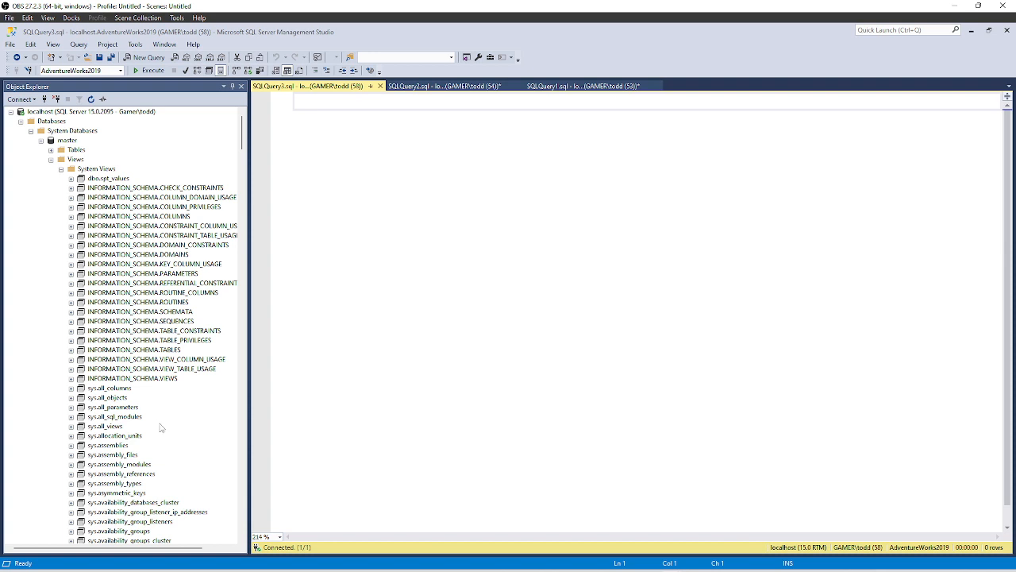
{"action": "mouse_move", "coordinate": [126, 443]}
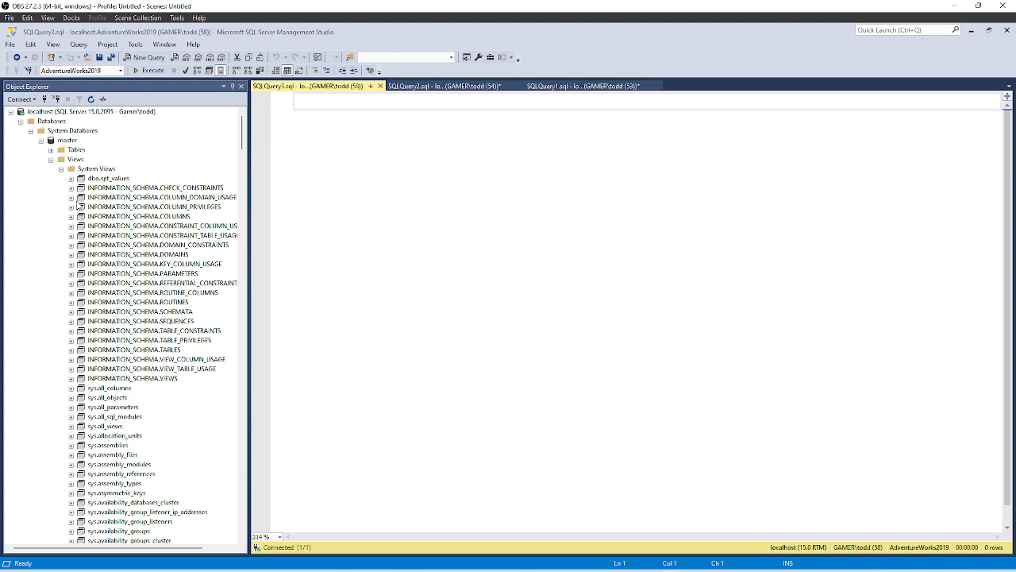
Scroll through the SQLQuery2.sql while-loop script selecting Person.Address rows and its cancelled results.
{"action": "scroll", "scroll_direction": "down", "scroll_amount": 3}
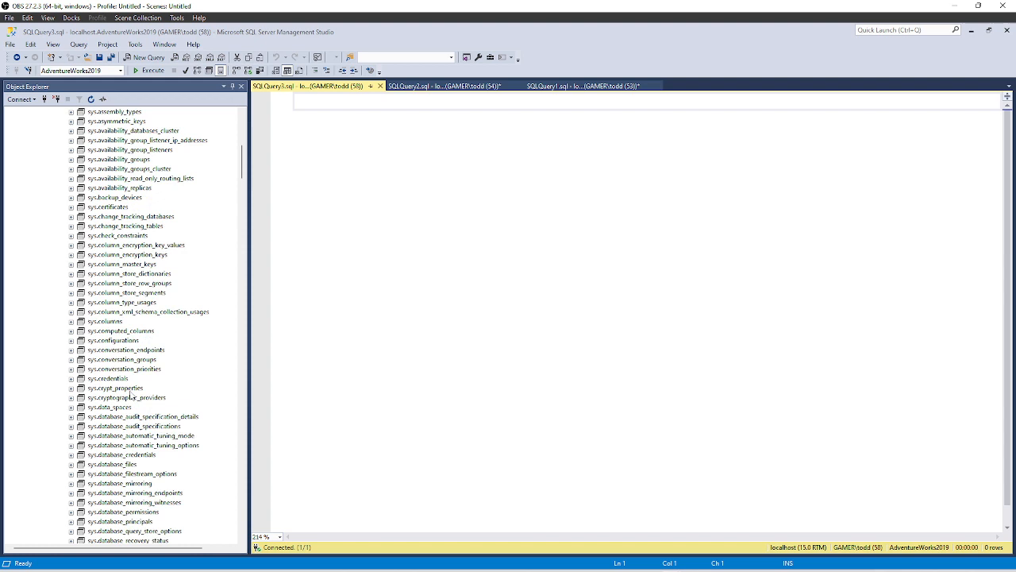
{"action": "scroll", "scroll_direction": "down", "scroll_amount": 3}
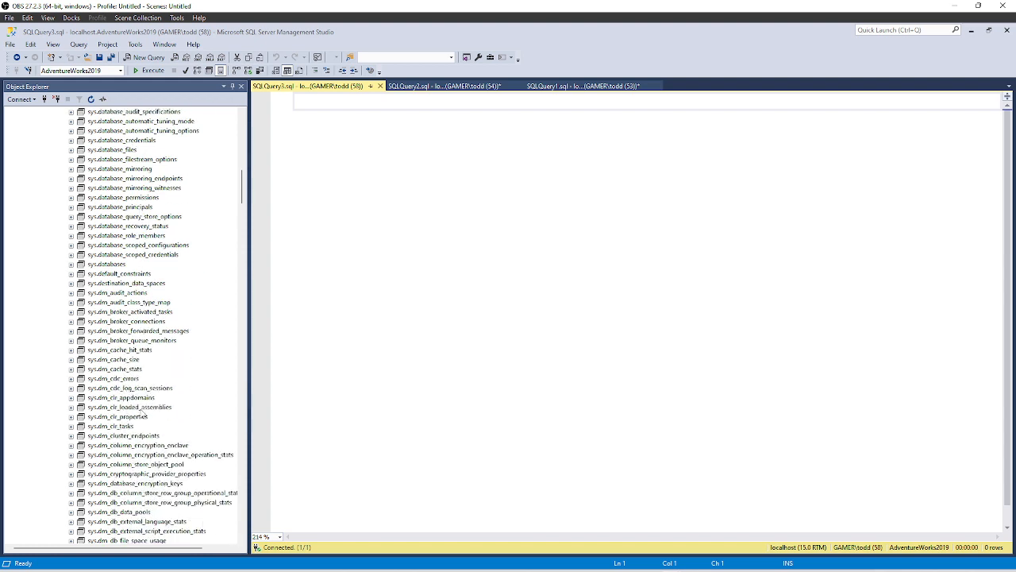
{"action": "scroll", "scroll_direction": "down", "scroll_amount": 3}
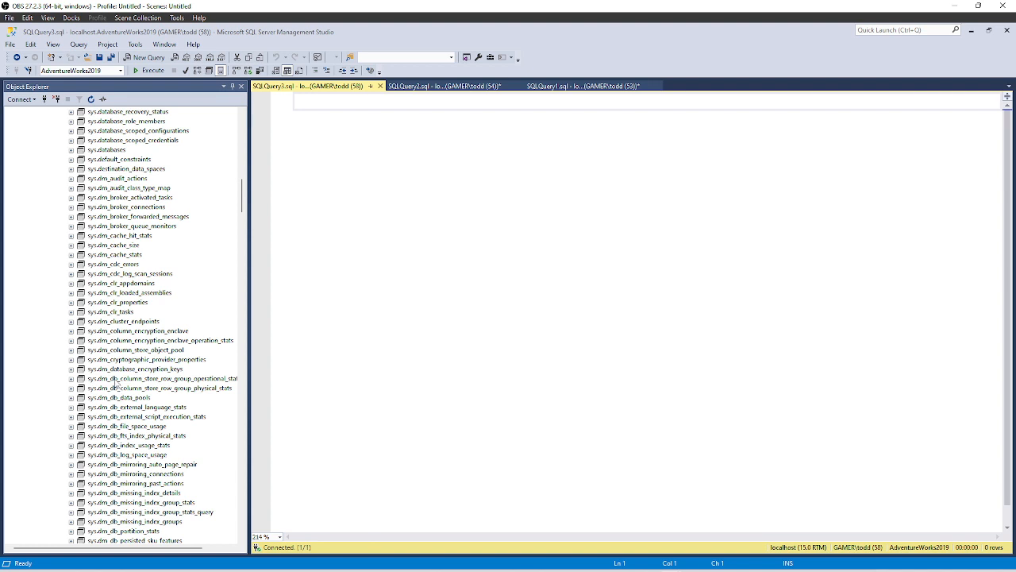
{"action": "mouse_move", "coordinate": [116, 383]}
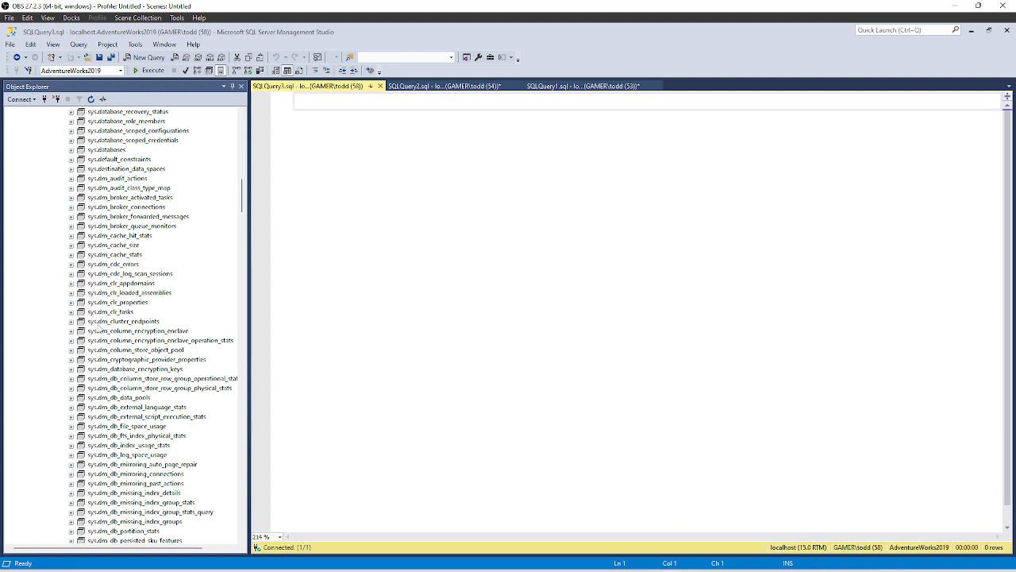
{"action": "mouse_move", "coordinate": [208, 329]}
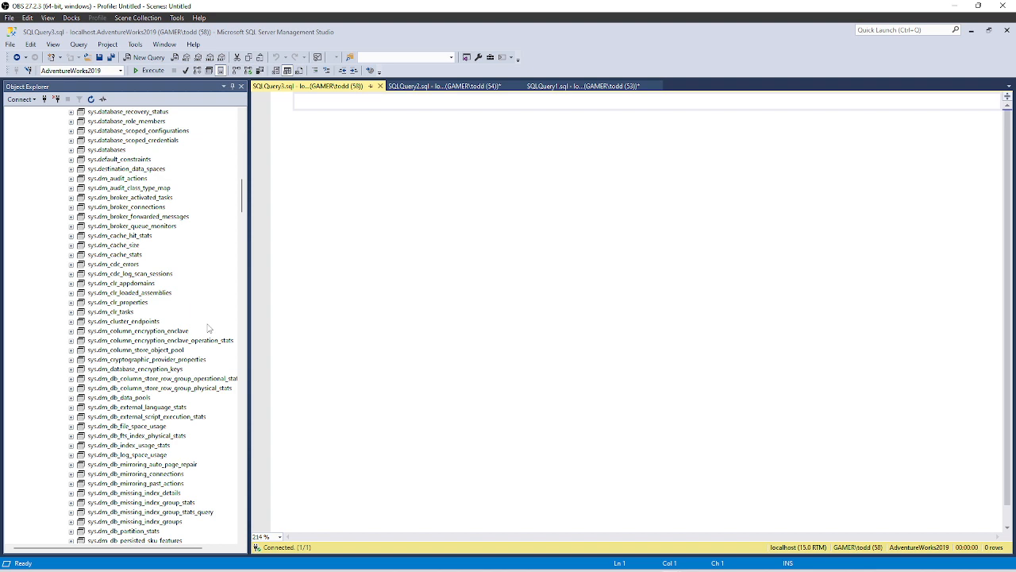
{"action": "mouse_move", "coordinate": [200, 331]}
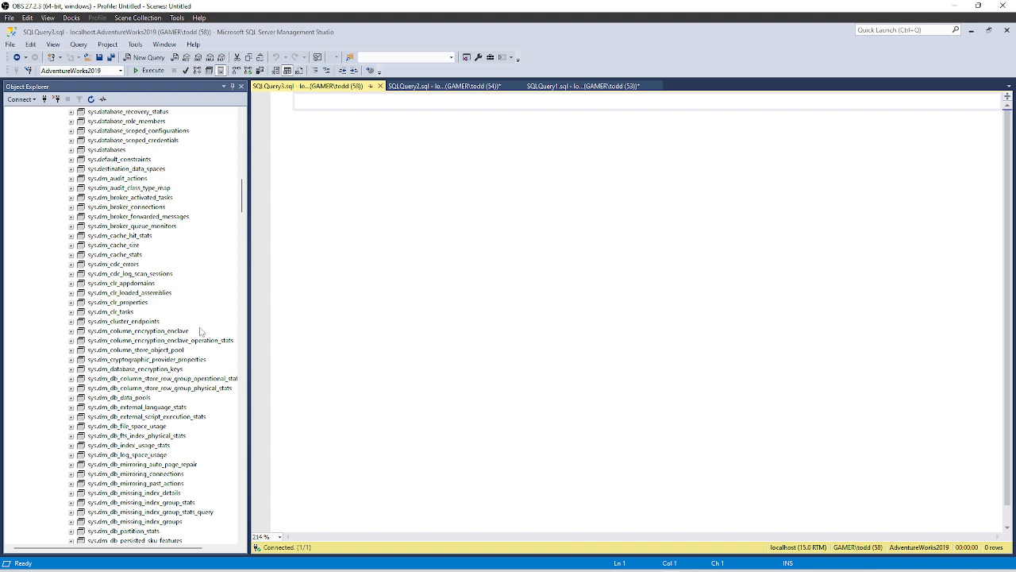
{"action": "mouse_move", "coordinate": [271, 308]}
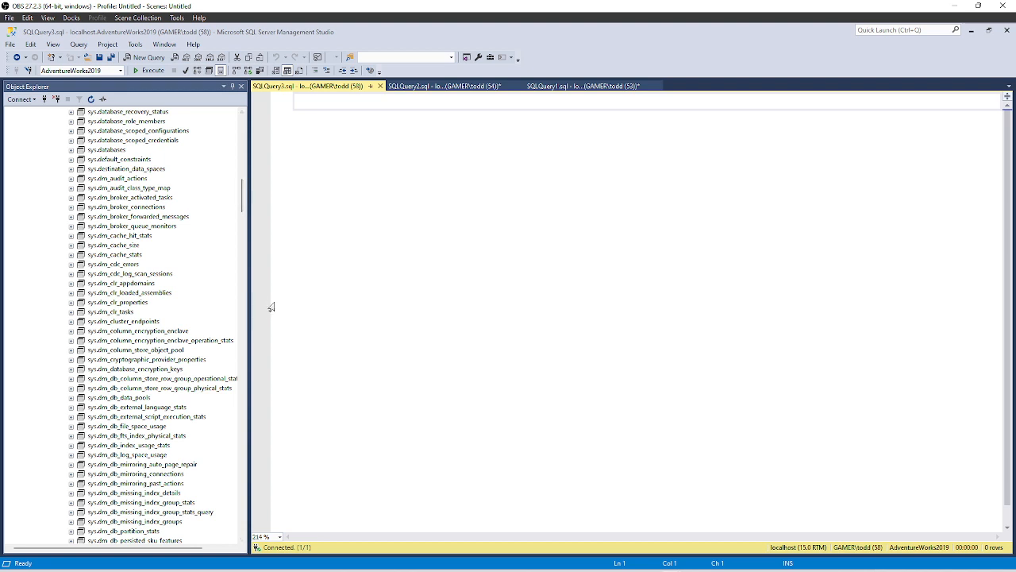
{"action": "mouse_move", "coordinate": [489, 222]}
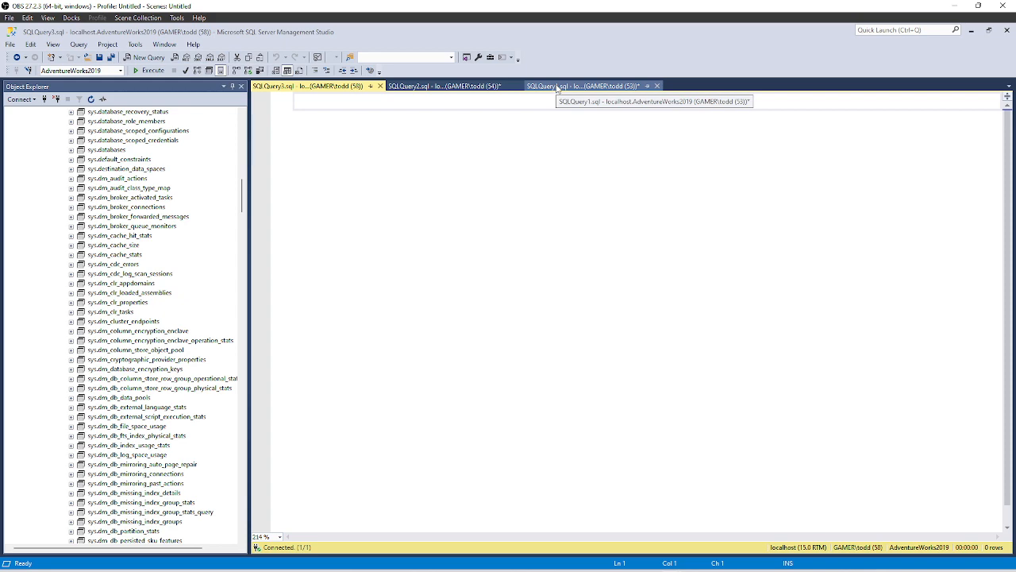
{"action": "mouse_move", "coordinate": [564, 90]}
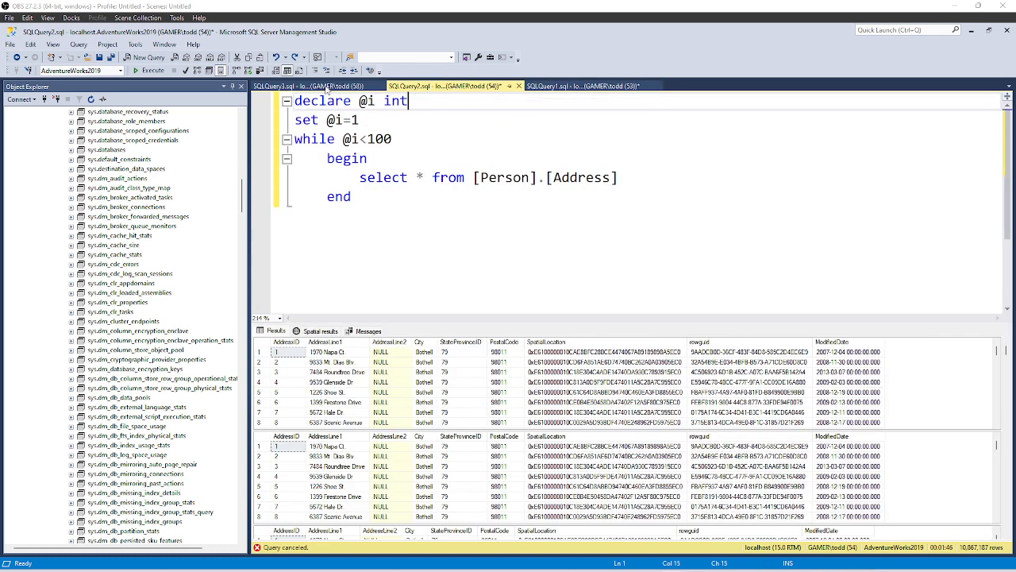
{"action": "mouse_move", "coordinate": [487, 169]}
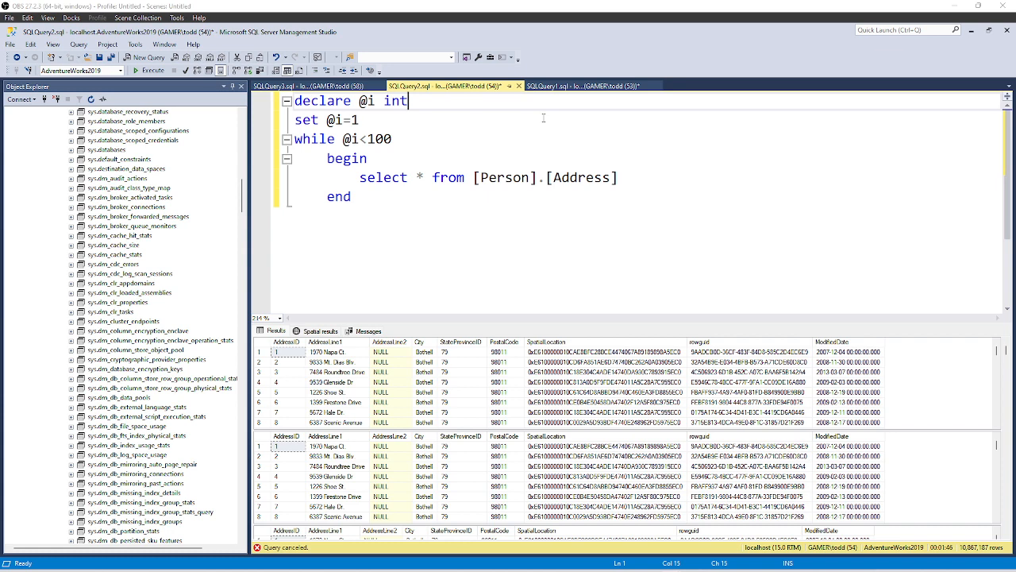
{"action": "mouse_move", "coordinate": [564, 86]}
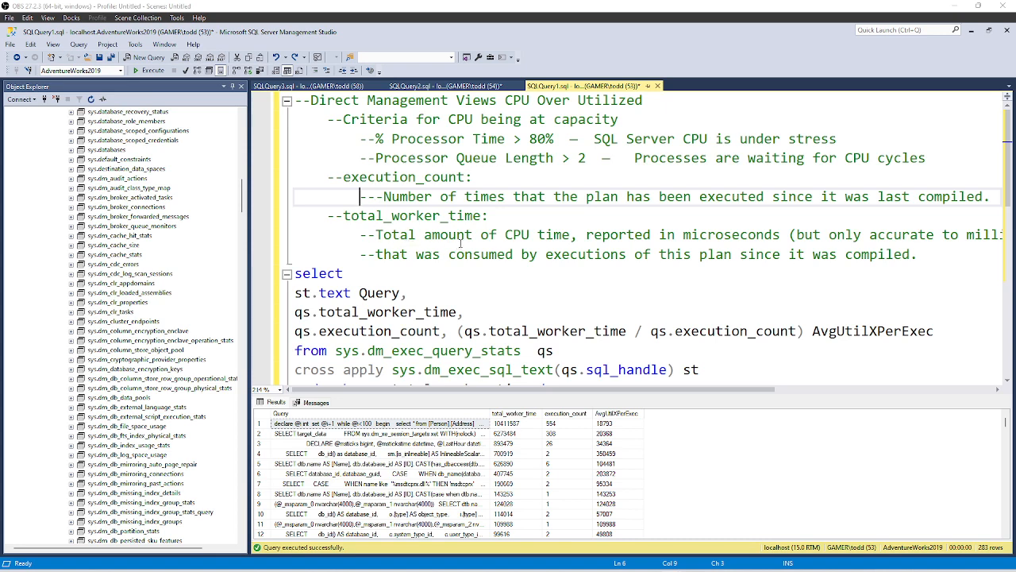
{"action": "mouse_move", "coordinate": [343, 241]}
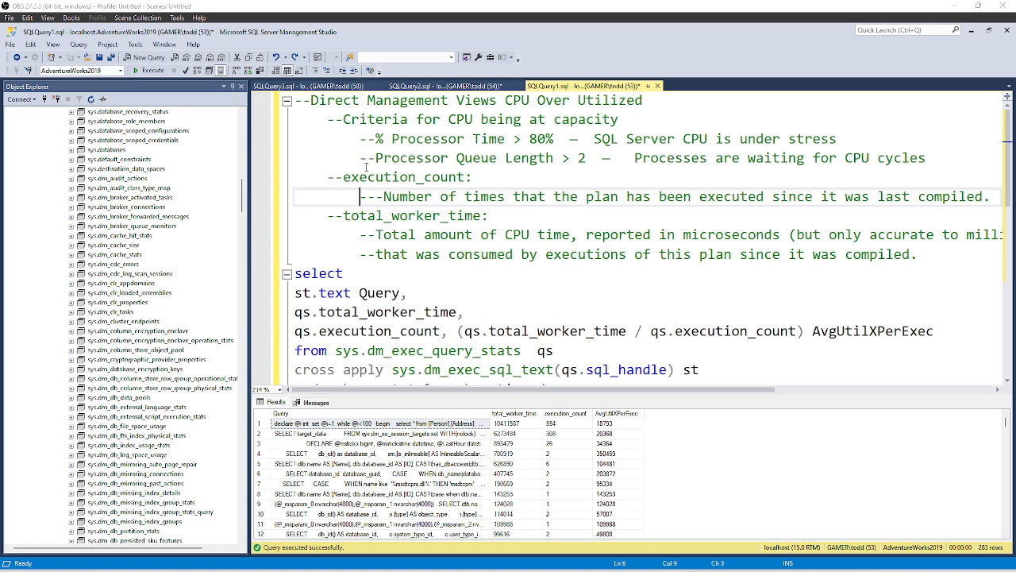
{"action": "mouse_move", "coordinate": [345, 175]}
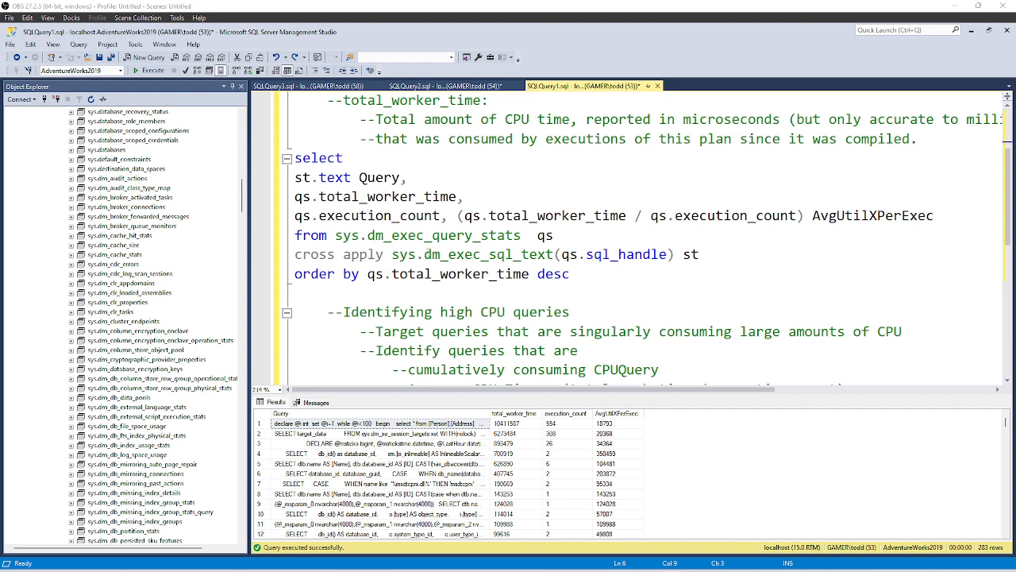
{"action": "mouse_move", "coordinate": [707, 230]}
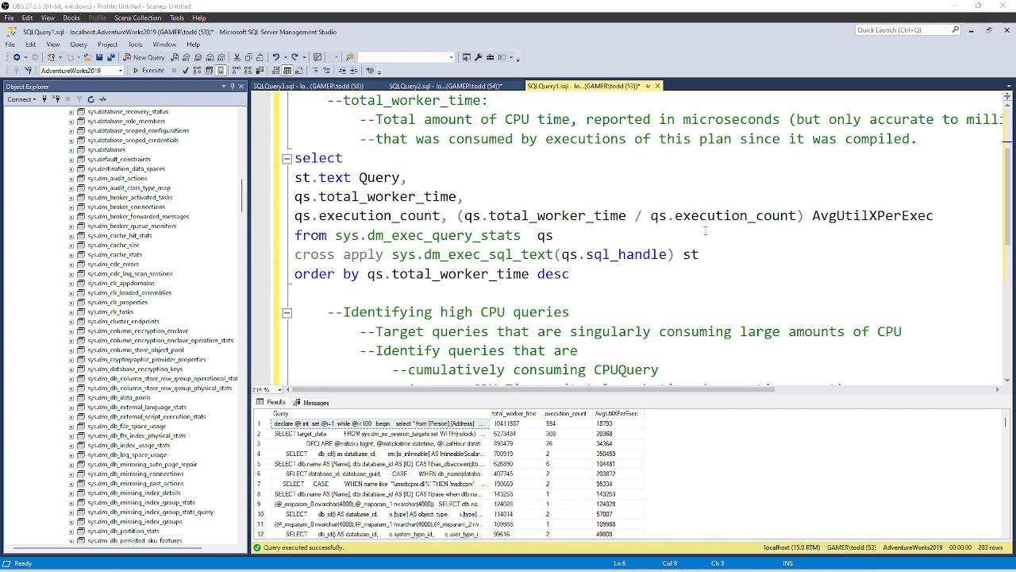
{"action": "mouse_move", "coordinate": [400, 299]}
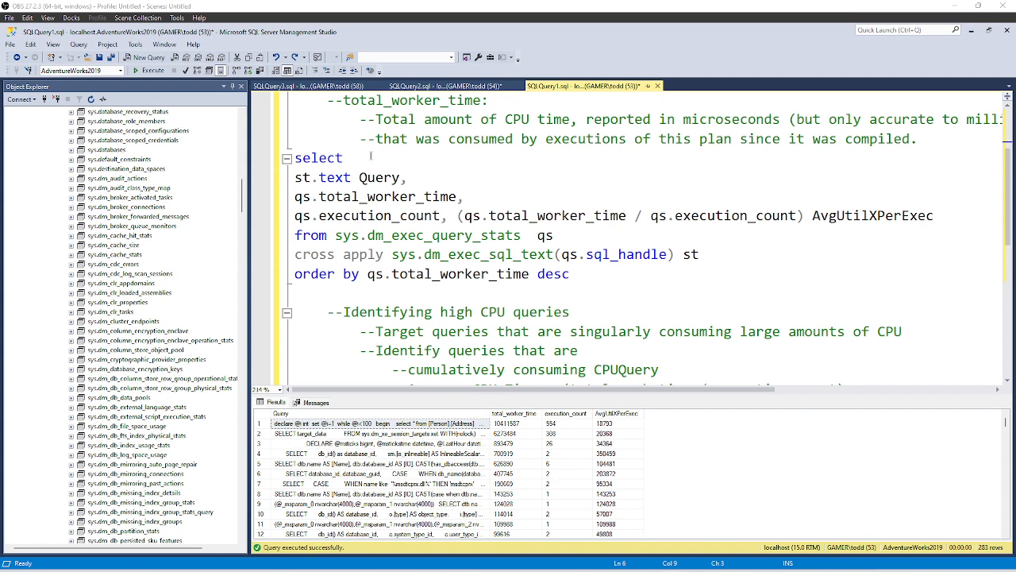
Highlight the select joining dm_exec_query_stats and dm_exec_sql_text, ending at 'order by qs.total_worker_time desc'.
{"action": "left_click", "coordinate": [361, 158]}
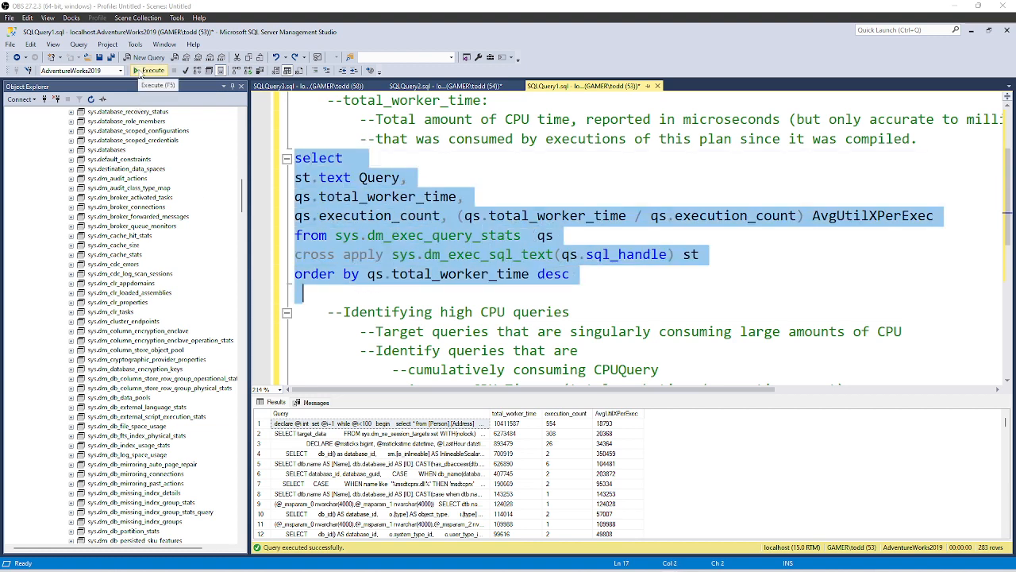
Execute the highlighted DMV query and inspect the 285 result rows, including the second row's query text.
{"action": "left_click", "coordinate": [150, 70]}
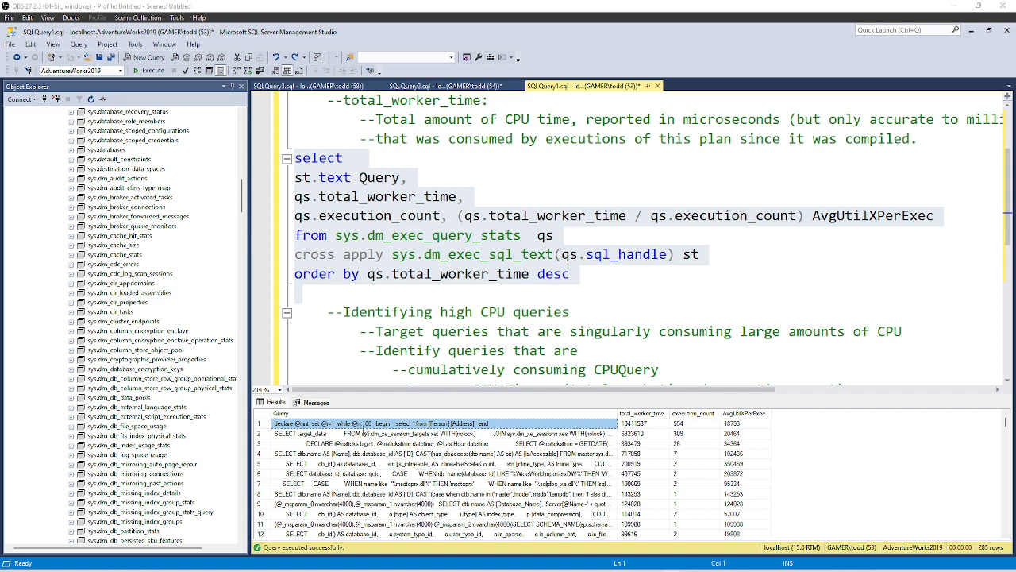
{"action": "mouse_move", "coordinate": [421, 429]}
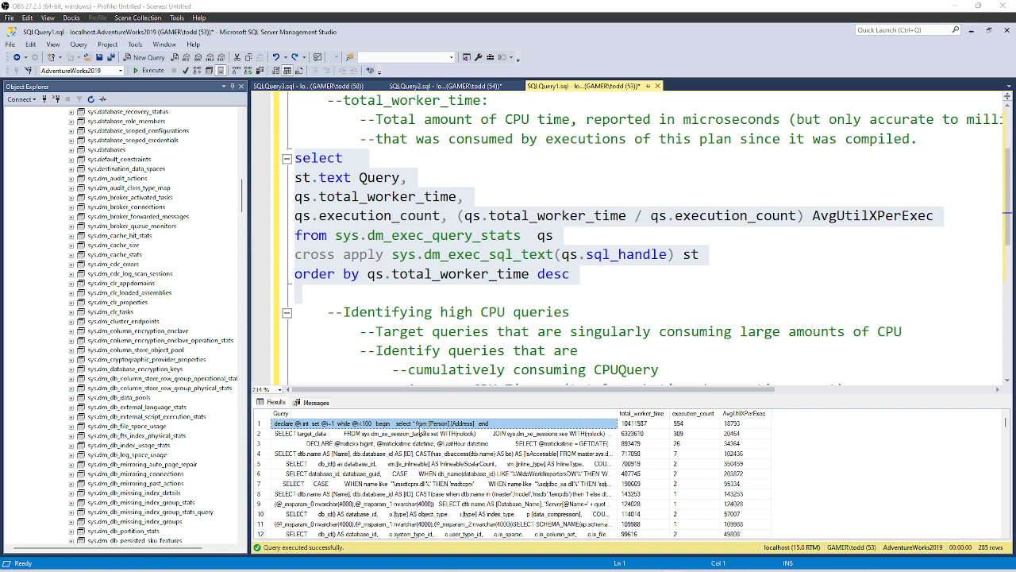
{"action": "mouse_move", "coordinate": [712, 428]}
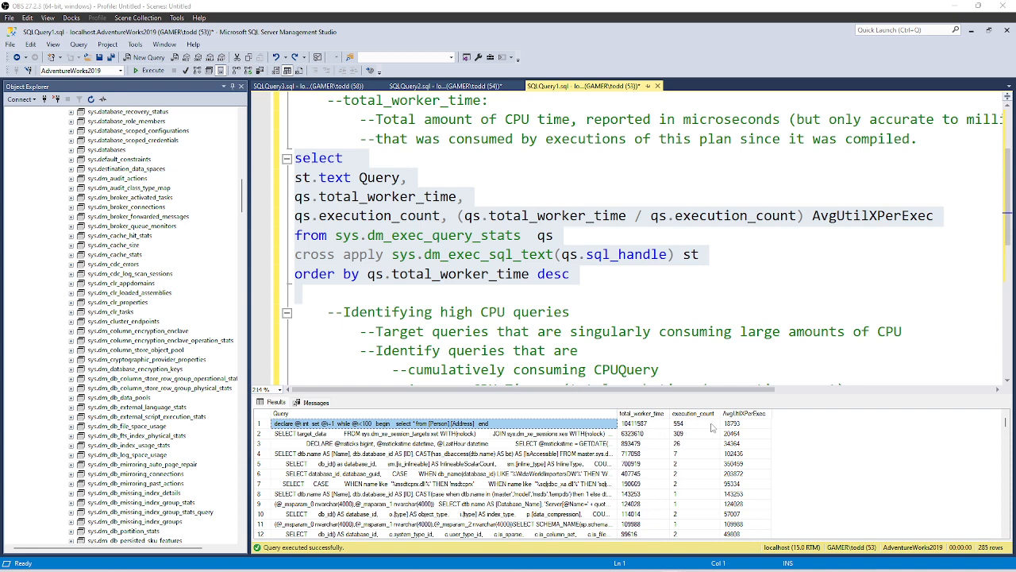
{"action": "mouse_move", "coordinate": [739, 432]}
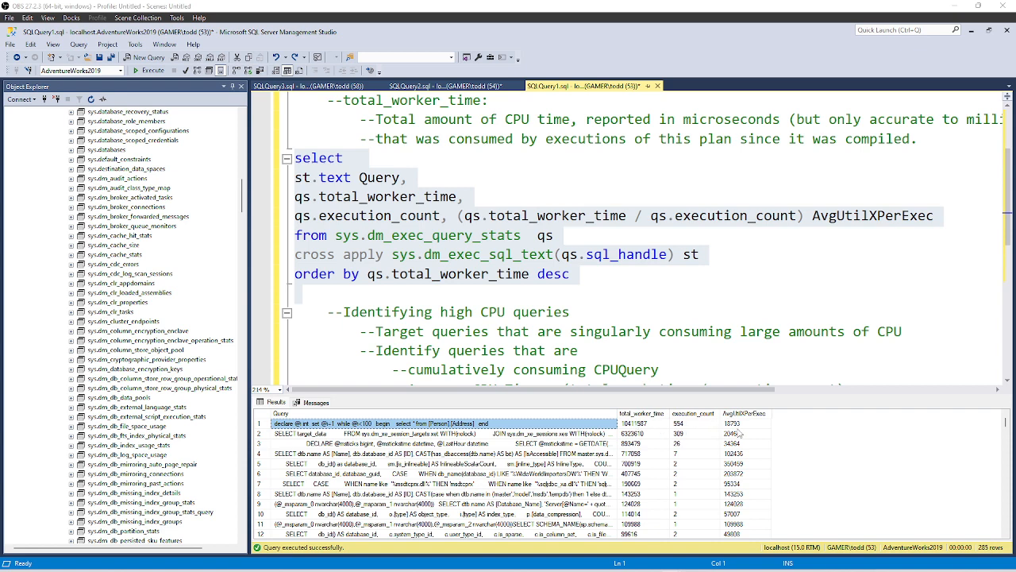
{"action": "mouse_move", "coordinate": [747, 434]}
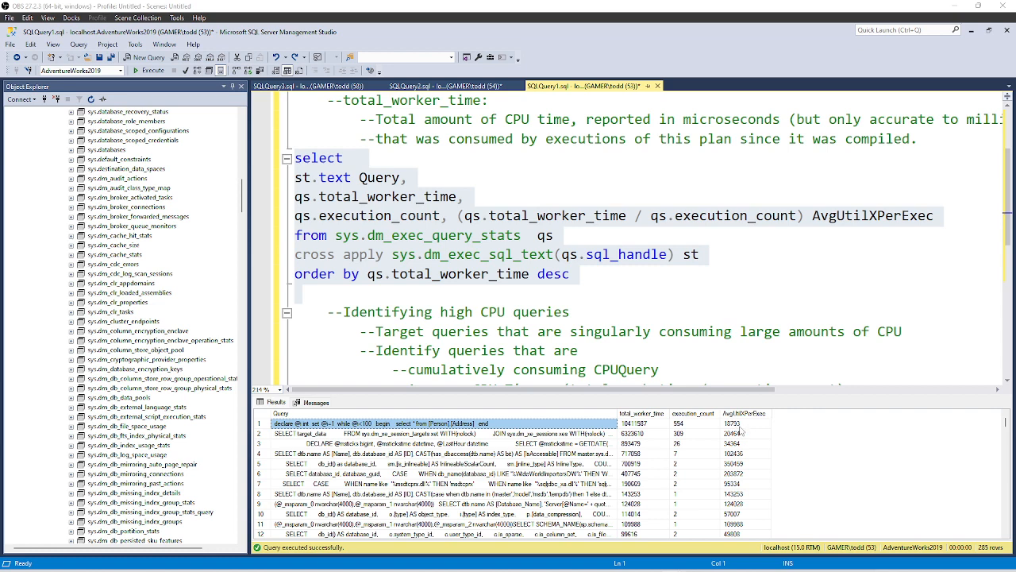
{"action": "left_click", "coordinate": [333, 434]}
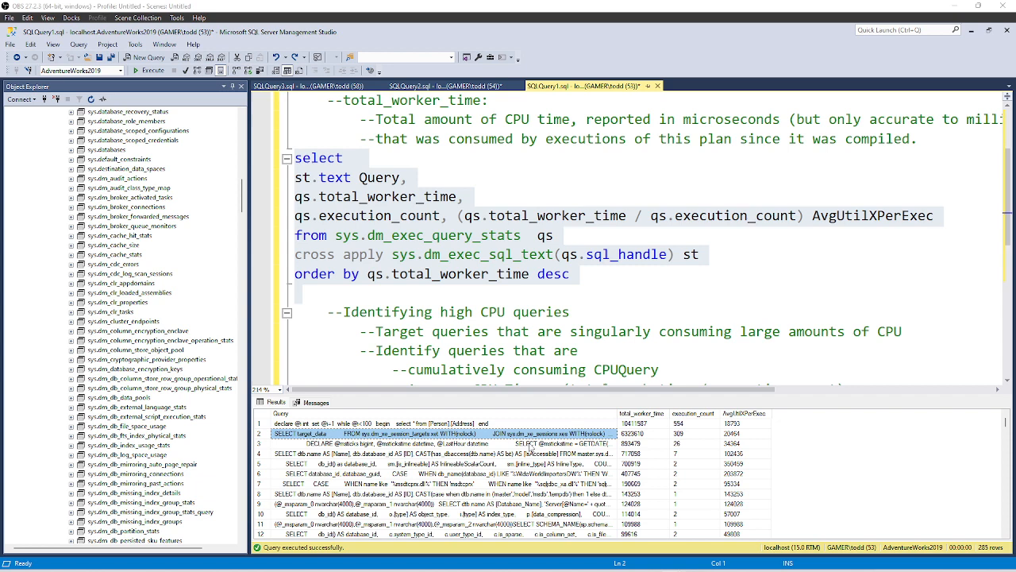
{"action": "mouse_move", "coordinate": [636, 428]}
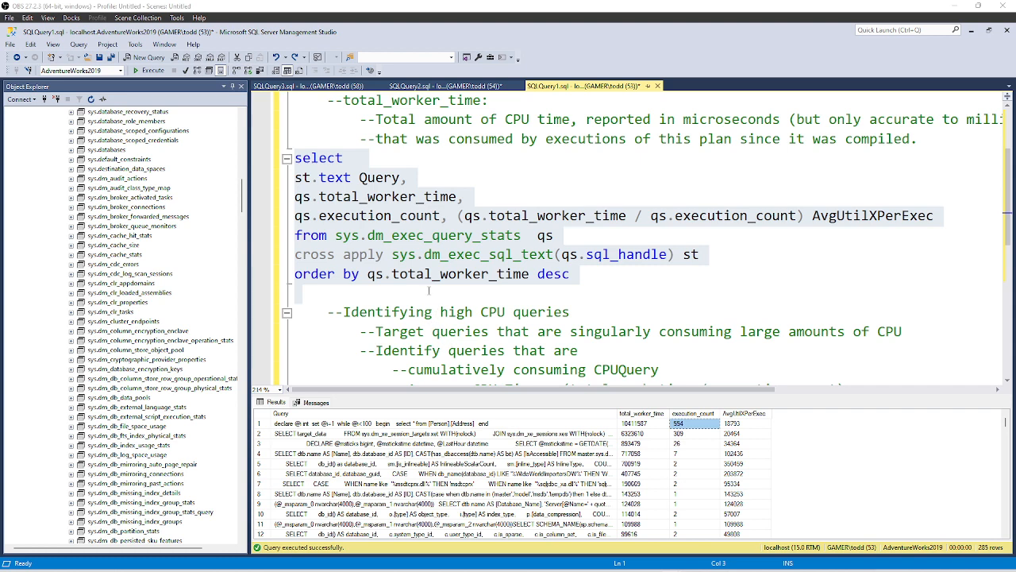
{"action": "mouse_move", "coordinate": [417, 294]}
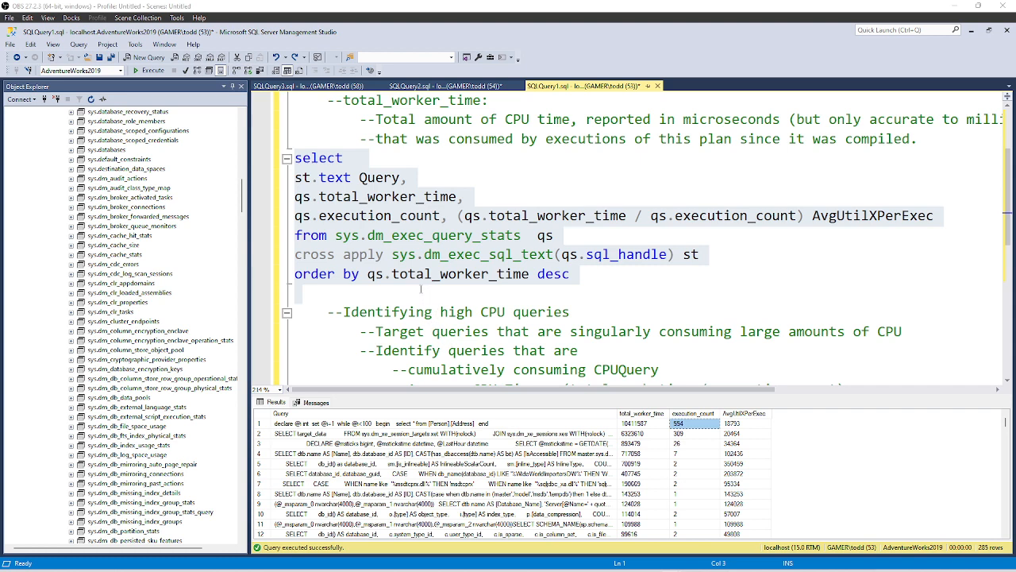
{"action": "mouse_move", "coordinate": [488, 262]}
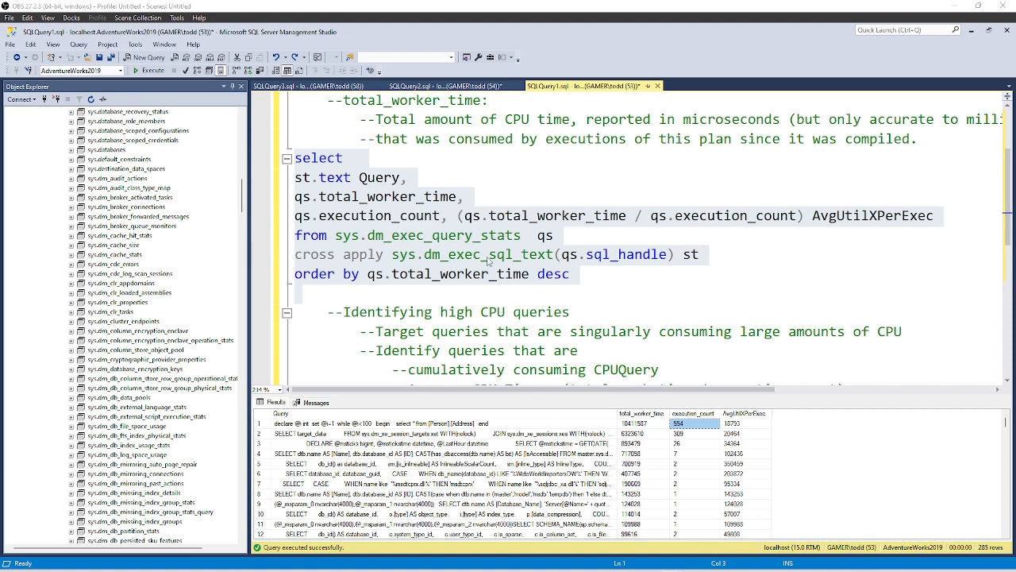
{"action": "left_click", "coordinate": [368, 292]}
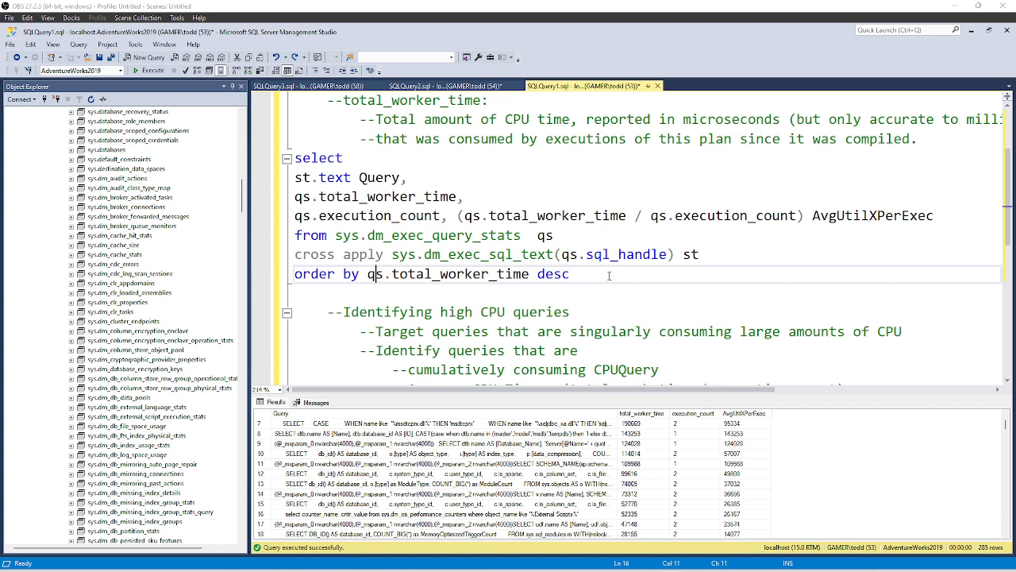
{"action": "scroll", "scroll_direction": "down", "scroll_amount": 3}
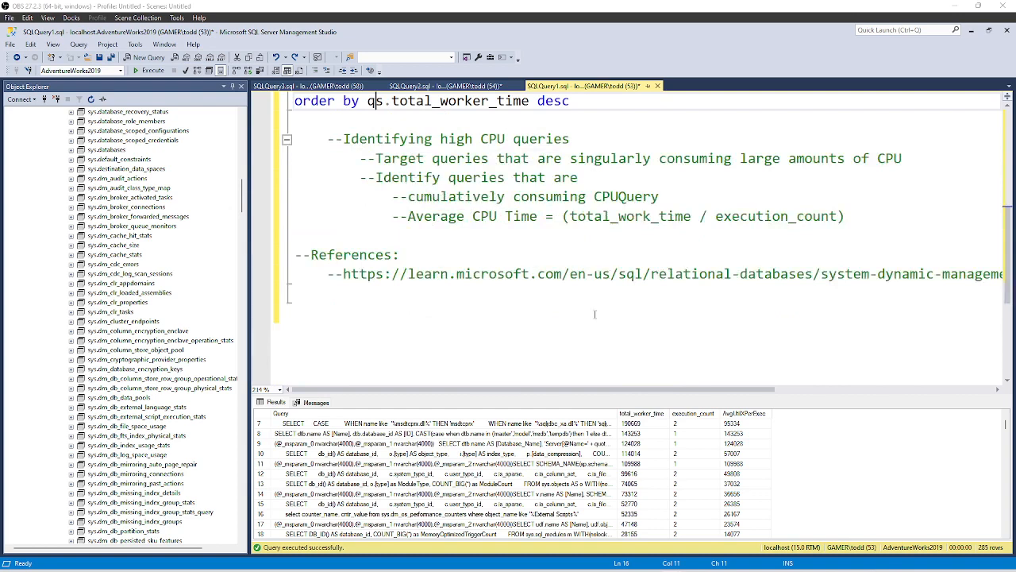
{"action": "mouse_move", "coordinate": [328, 276]}
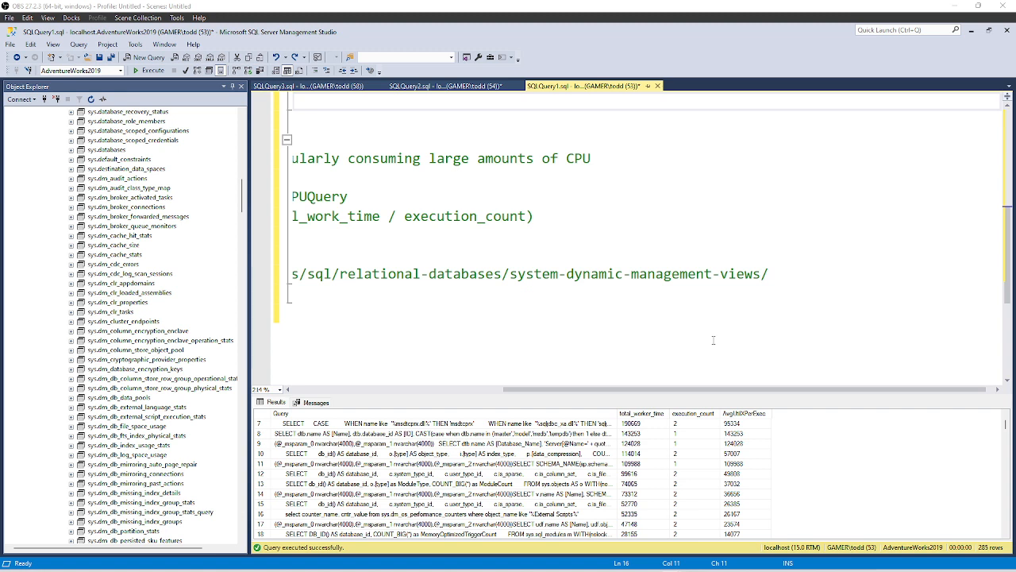
{"action": "mouse_move", "coordinate": [744, 330]}
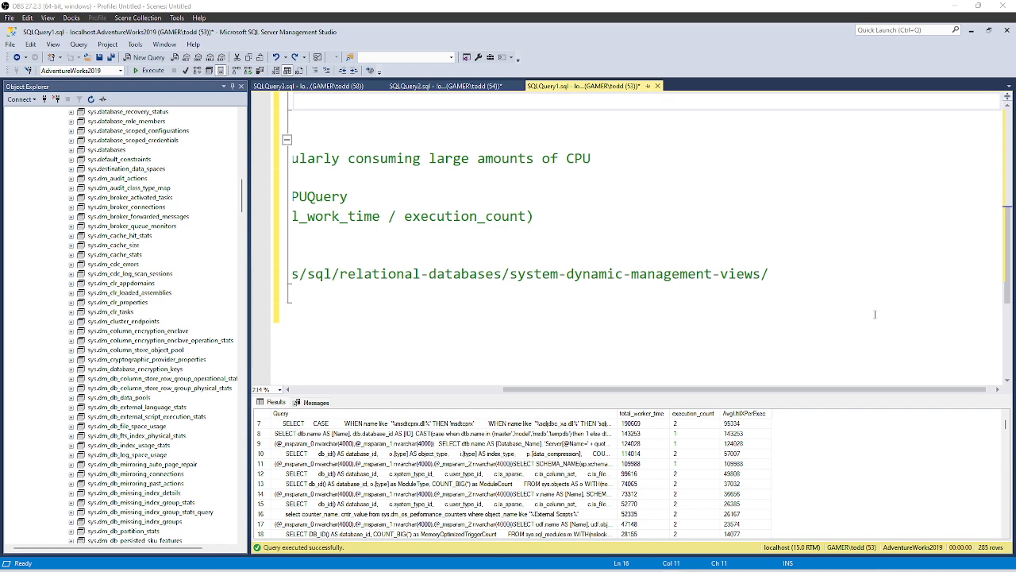
{"action": "mouse_move", "coordinate": [941, 318]}
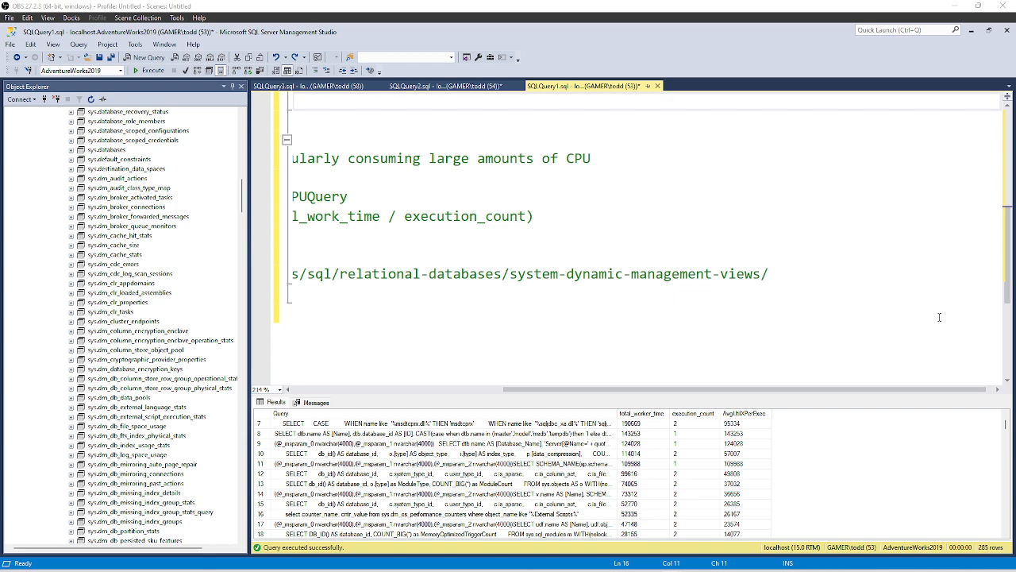